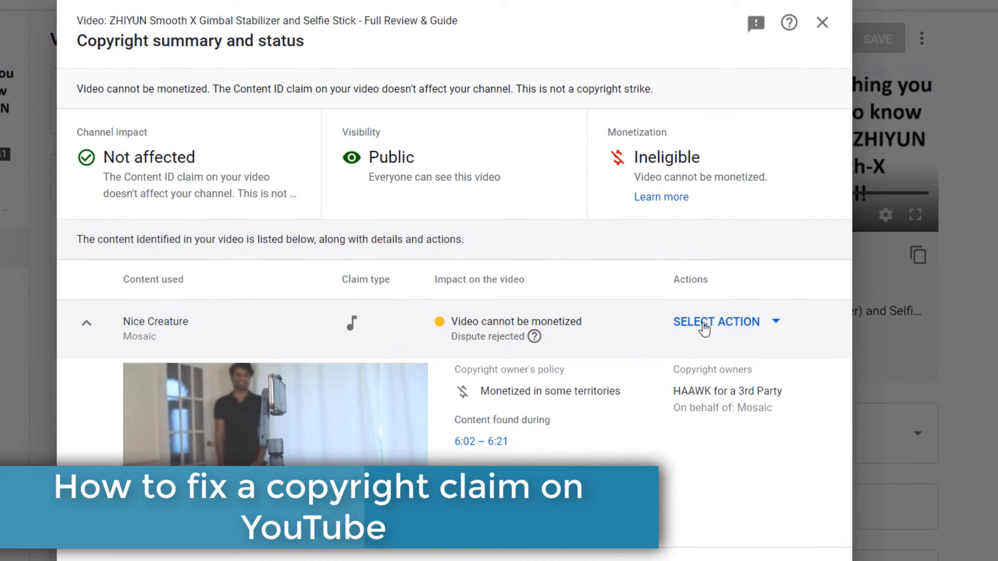
# - Explore the Nice Creature claim's actions, briefly checking the dispute path, then reopen the removal options
pyautogui.click(715, 321)
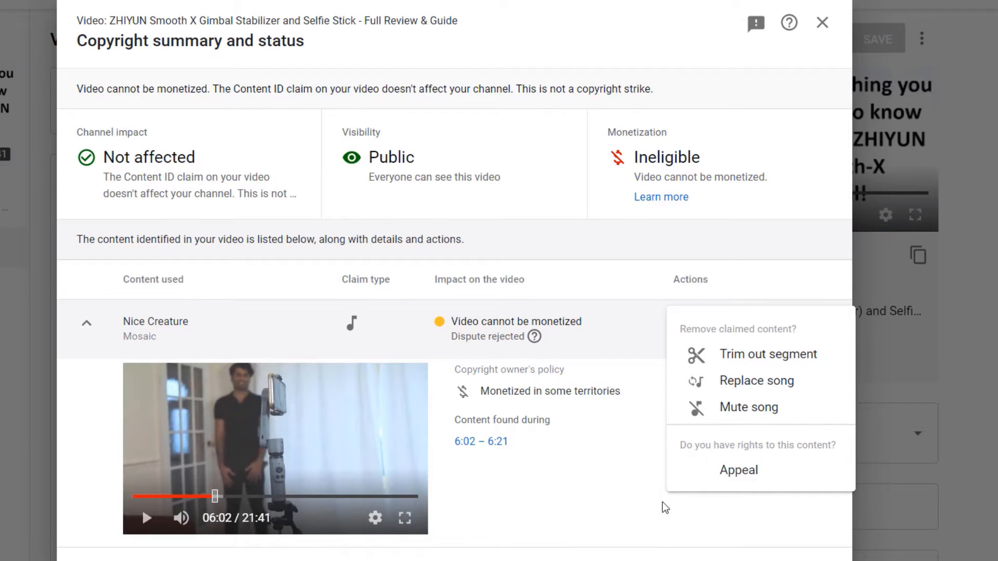
pyautogui.click(722, 264)
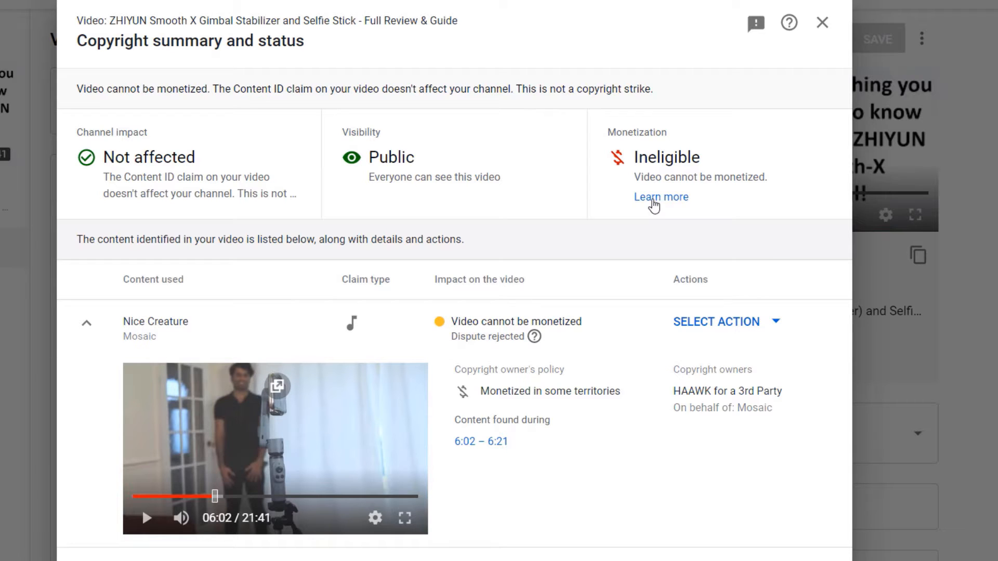
pyautogui.moveTo(284, 349)
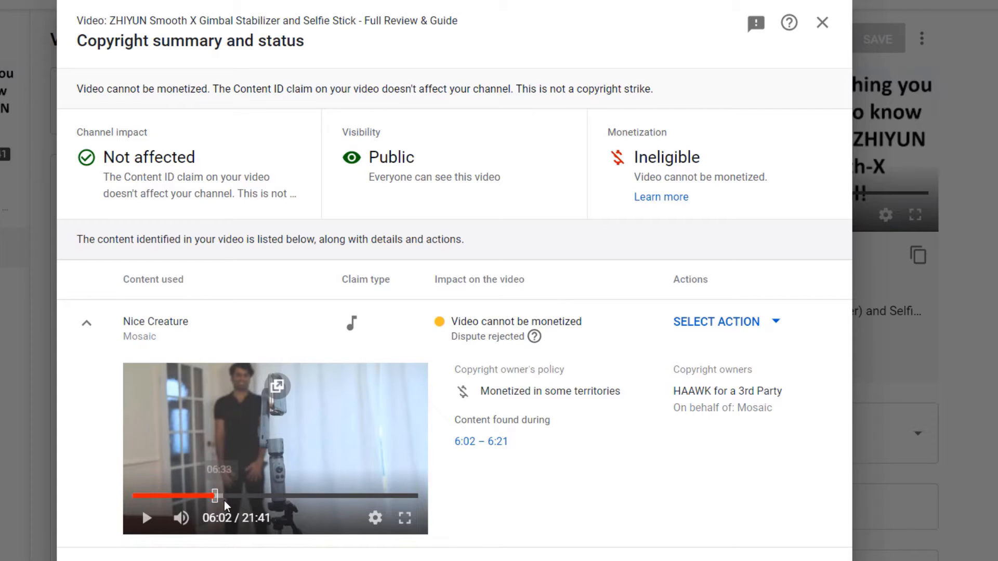
pyautogui.moveTo(160, 420)
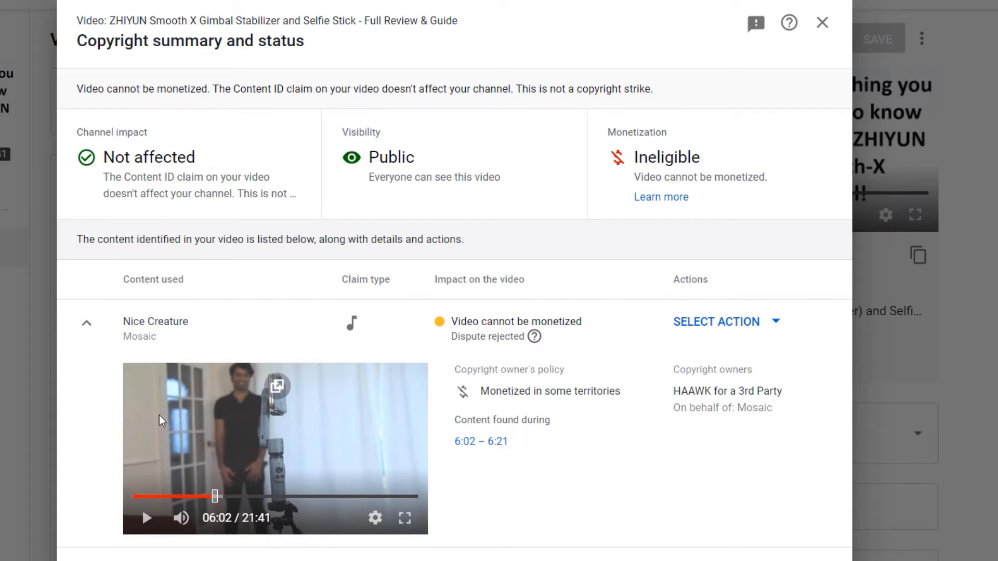
pyautogui.moveTo(195, 336)
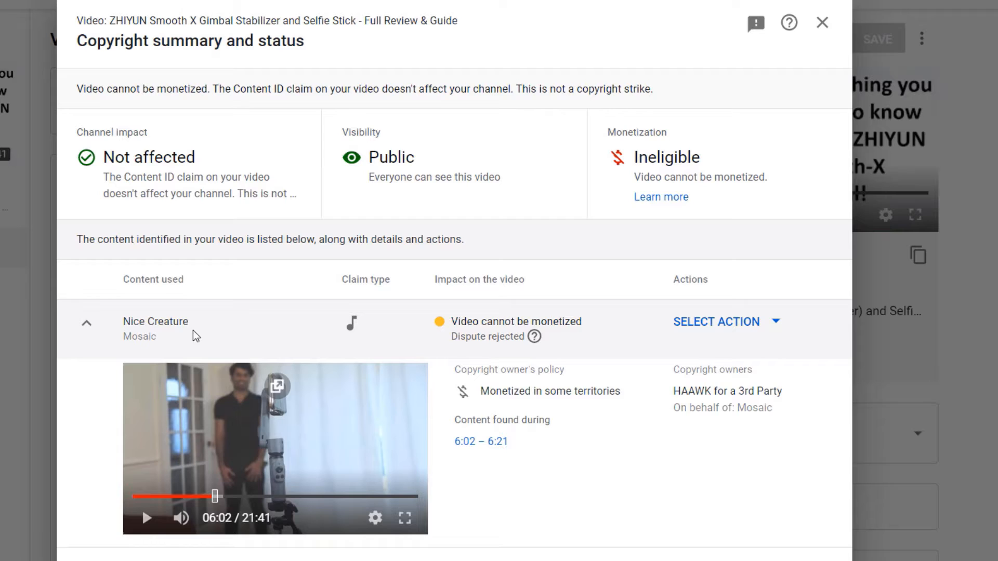
pyautogui.moveTo(151, 350)
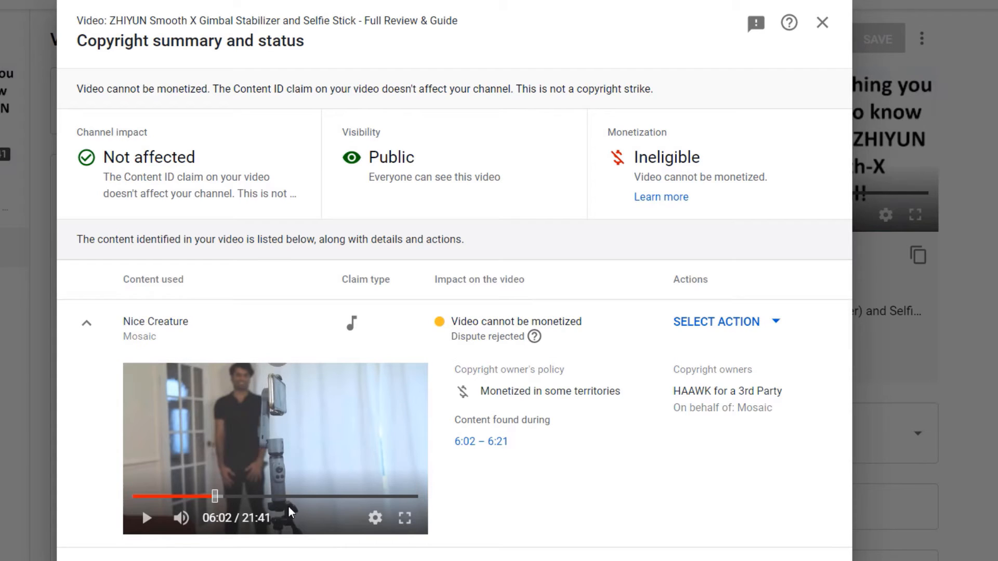
pyautogui.moveTo(215, 496)
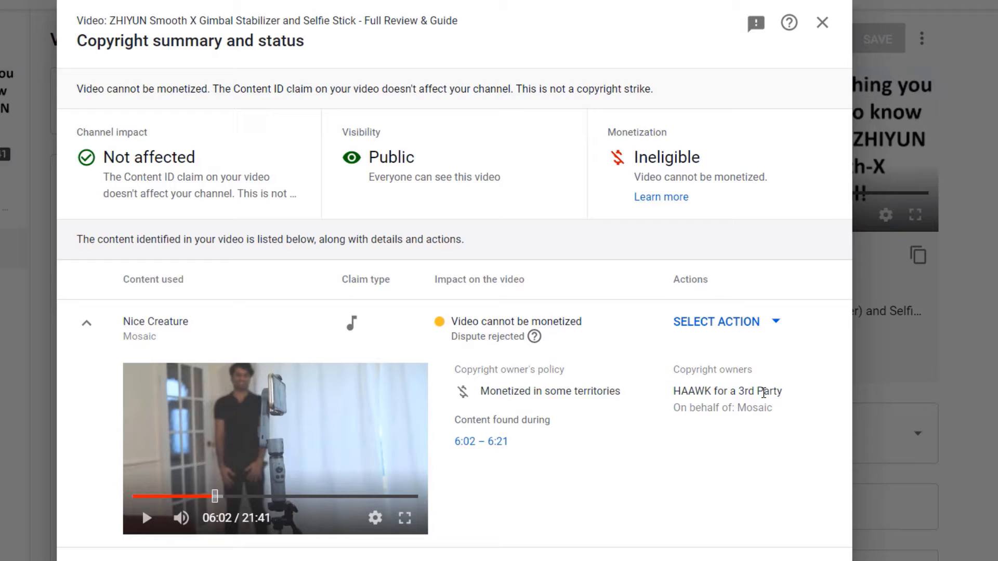
pyautogui.moveTo(304, 302)
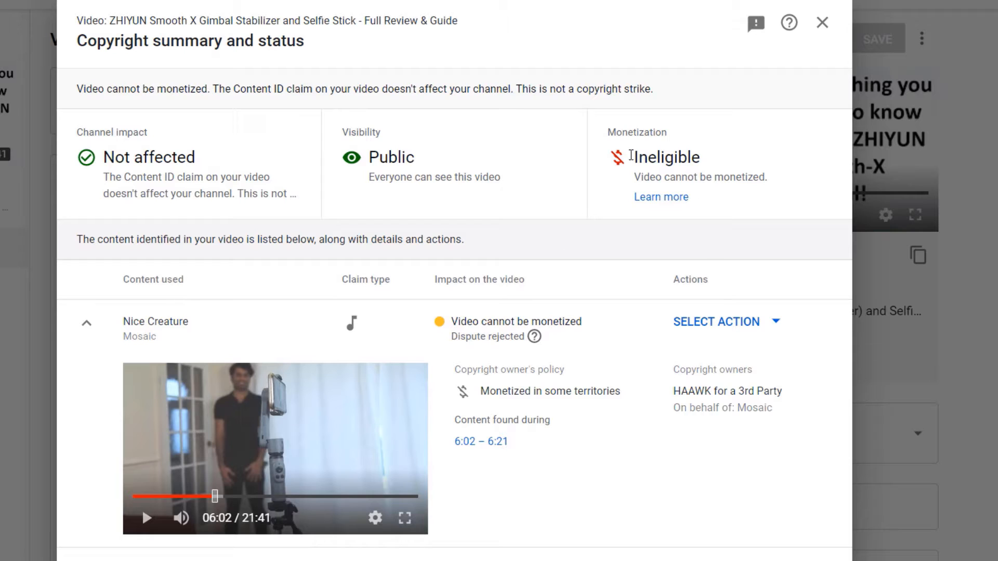
pyautogui.moveTo(584, 167)
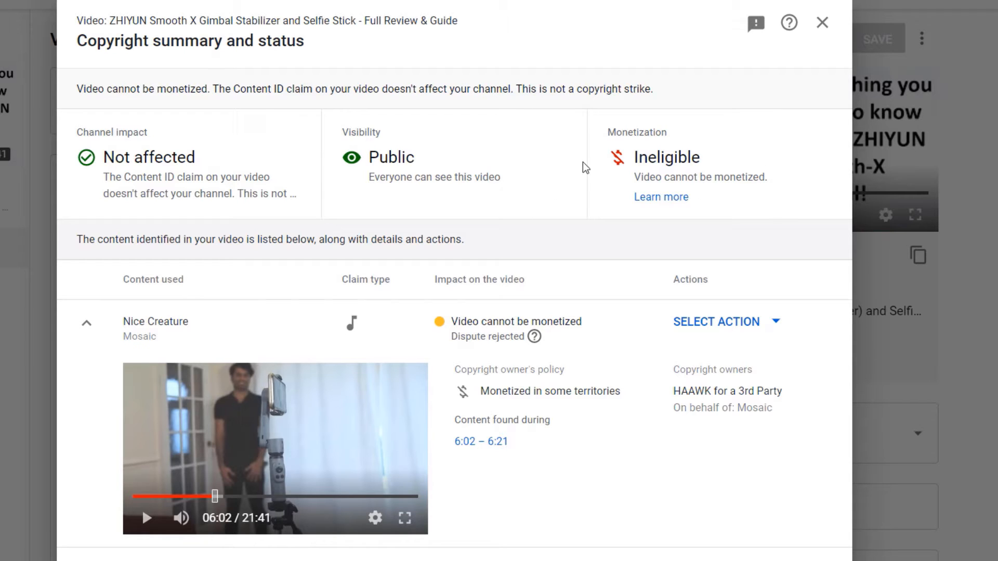
pyautogui.moveTo(566, 203)
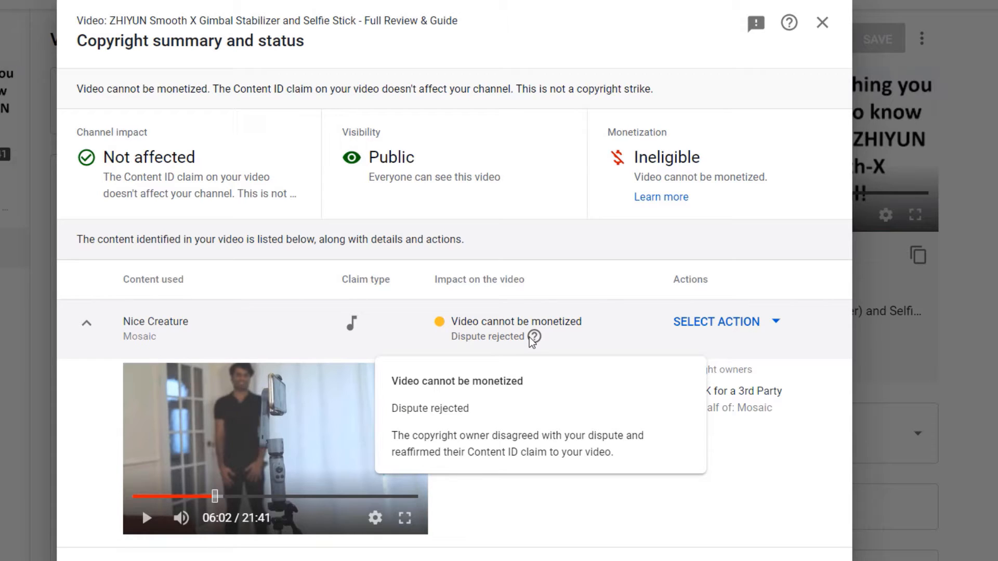
pyautogui.moveTo(744, 329)
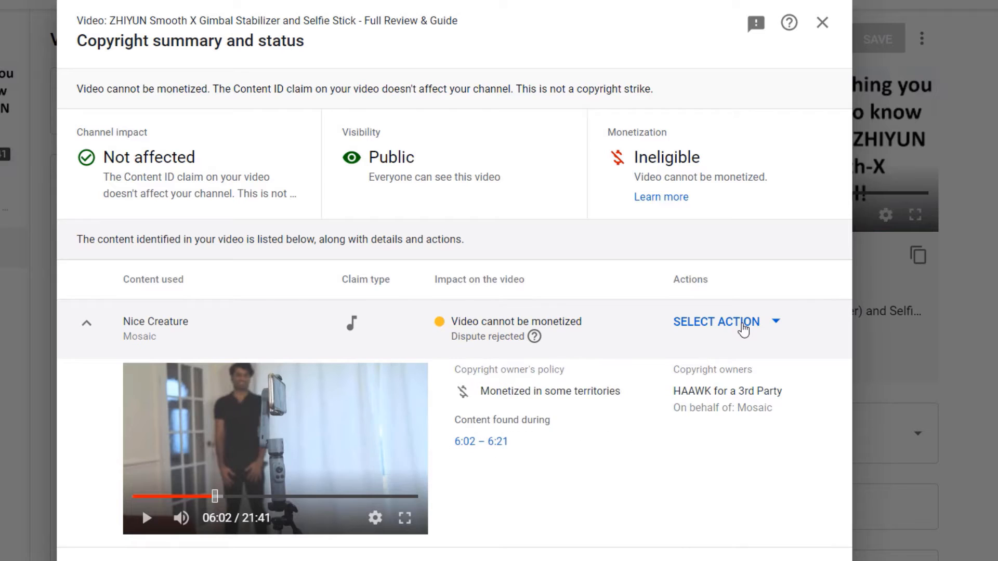
pyautogui.click(717, 321)
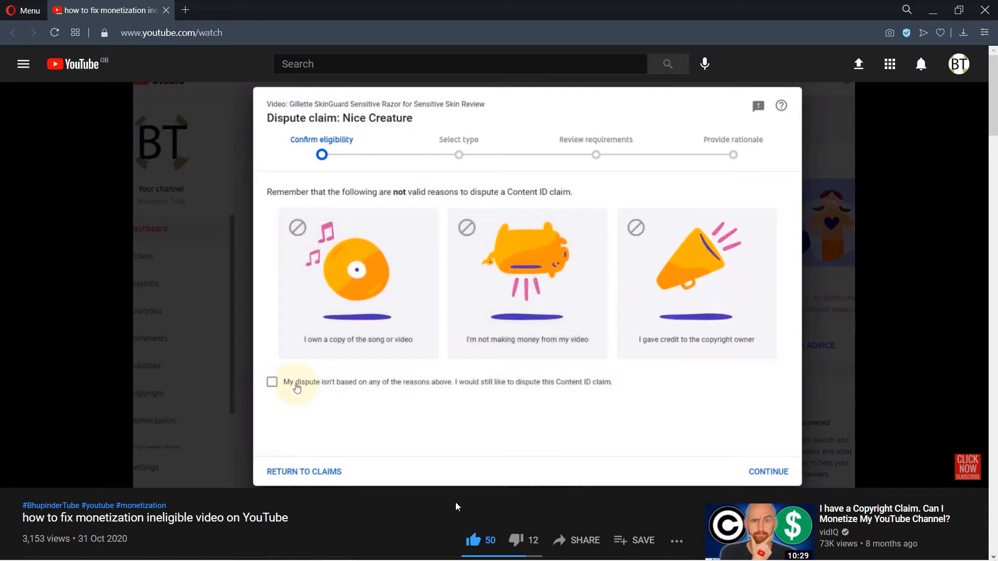
pyautogui.click(271, 381)
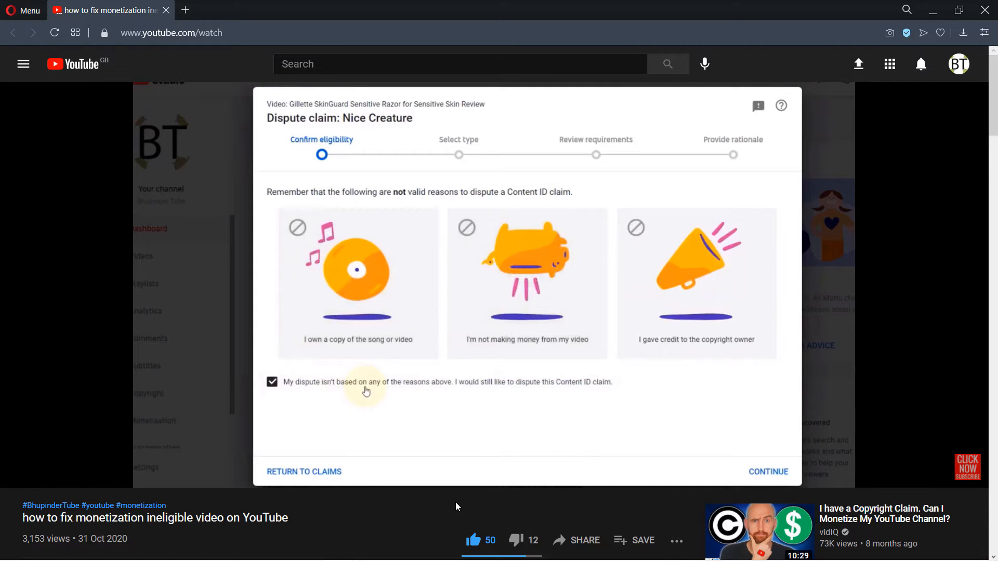
pyautogui.moveTo(312, 403)
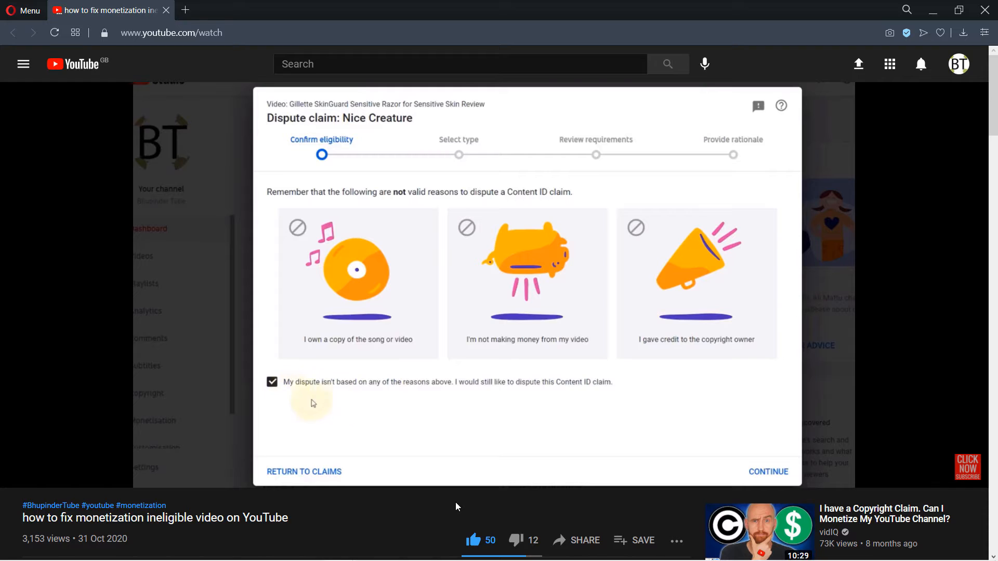
pyautogui.click(768, 471)
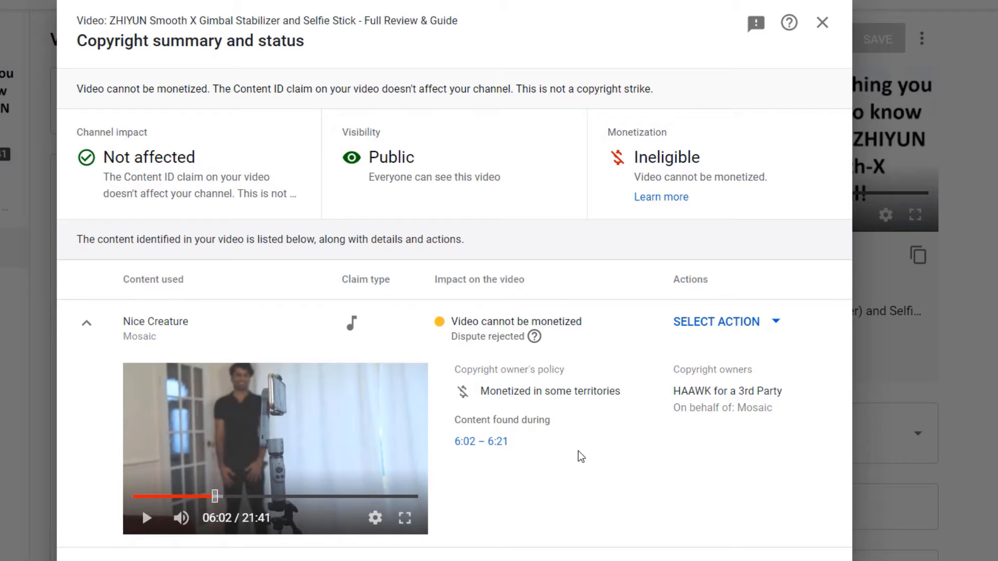
pyautogui.moveTo(172, 337)
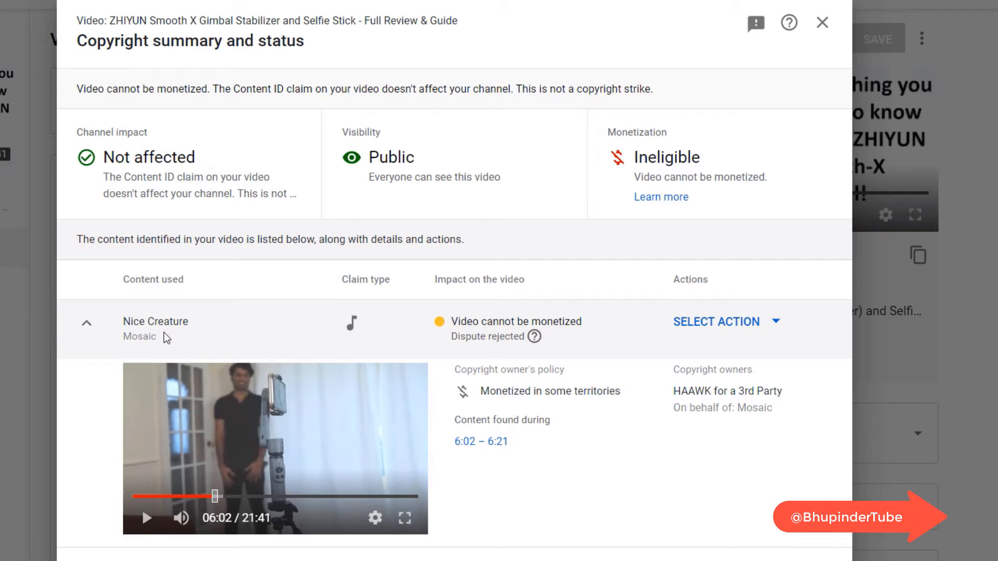
pyautogui.moveTo(241, 533)
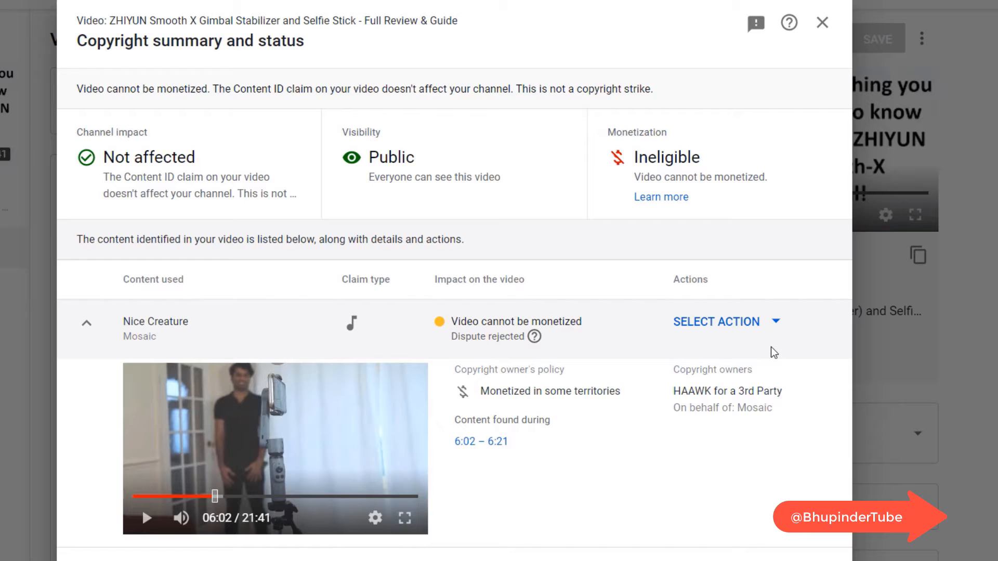
pyautogui.click(725, 321)
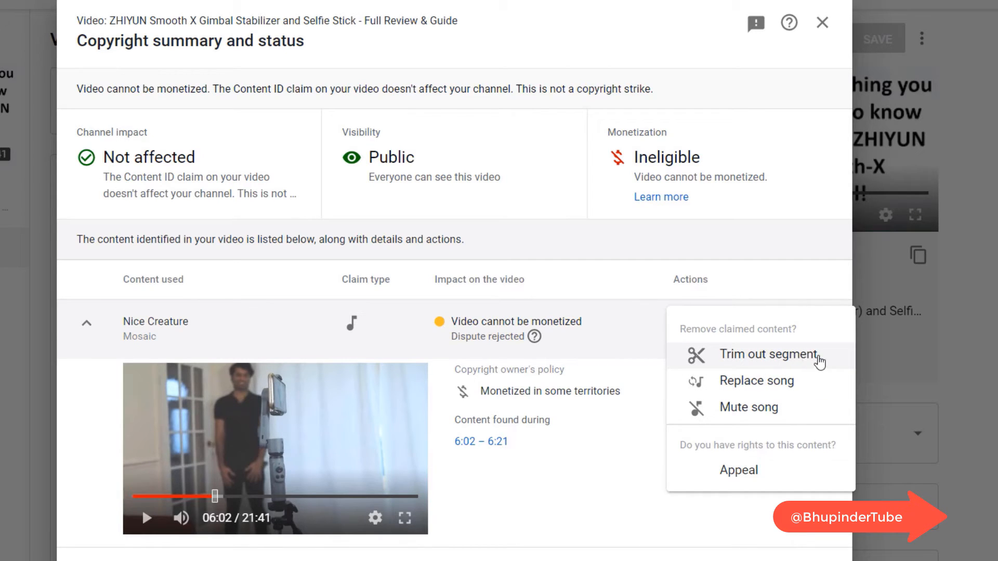
pyautogui.moveTo(748, 407)
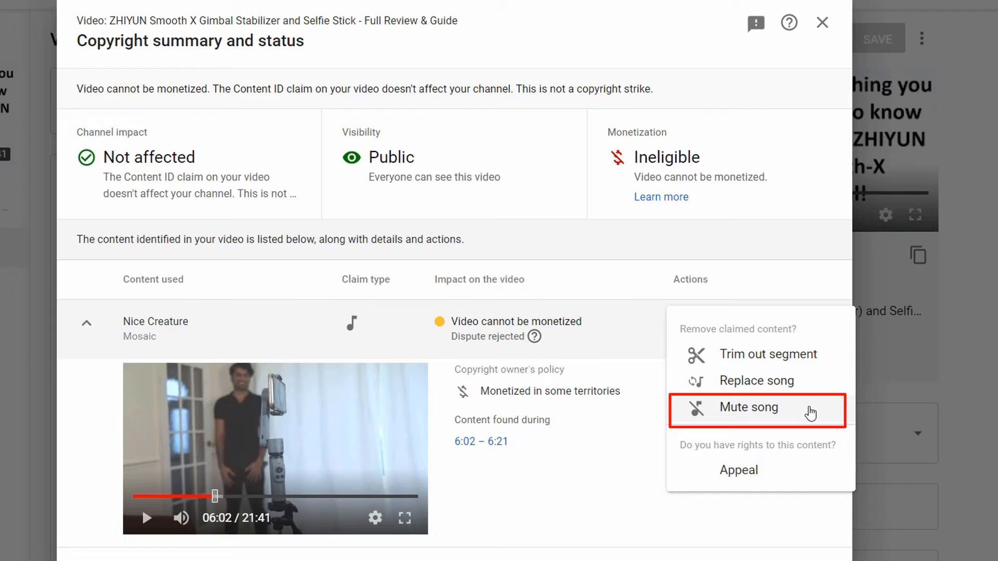
# - Choose Replace song, preview the library track 19th Floor, and add it over the claimed segment
pyautogui.click(756, 380)
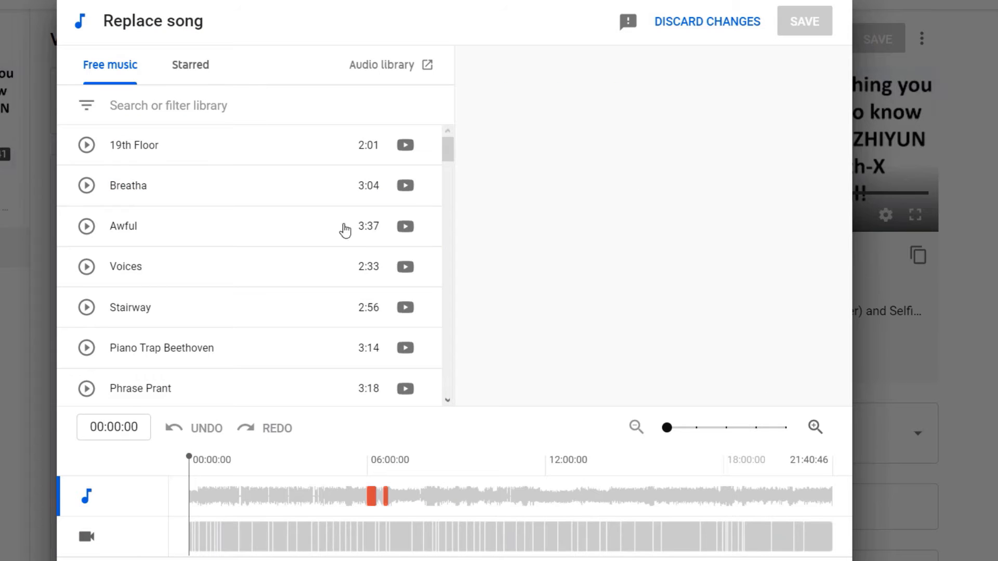
pyautogui.moveTo(236, 231)
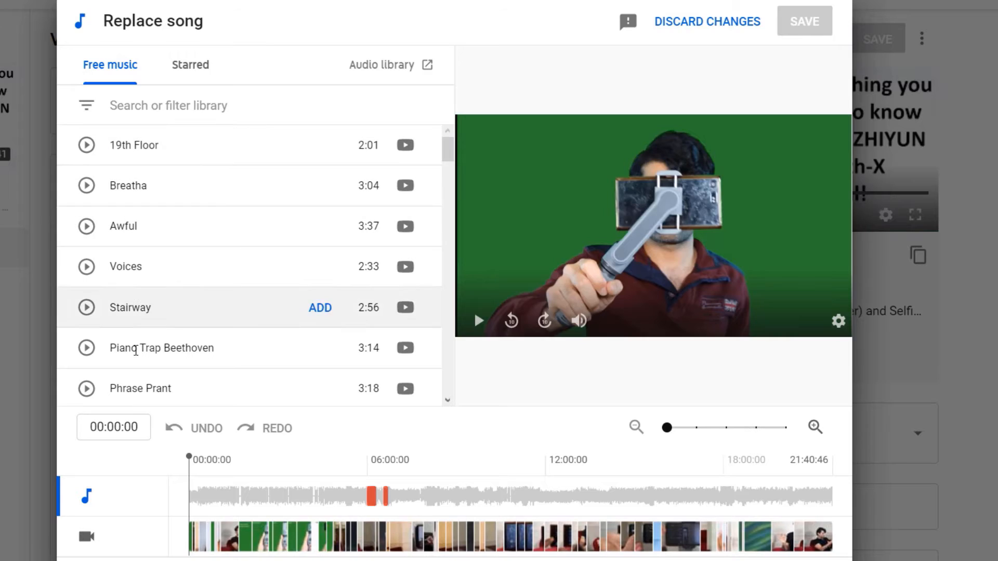
pyautogui.moveTo(194, 175)
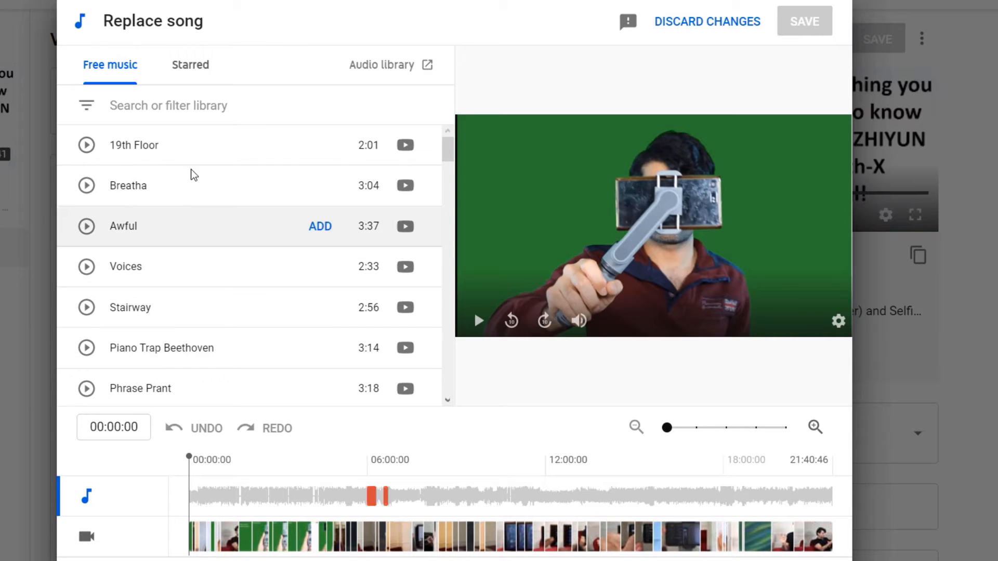
pyautogui.click(87, 146)
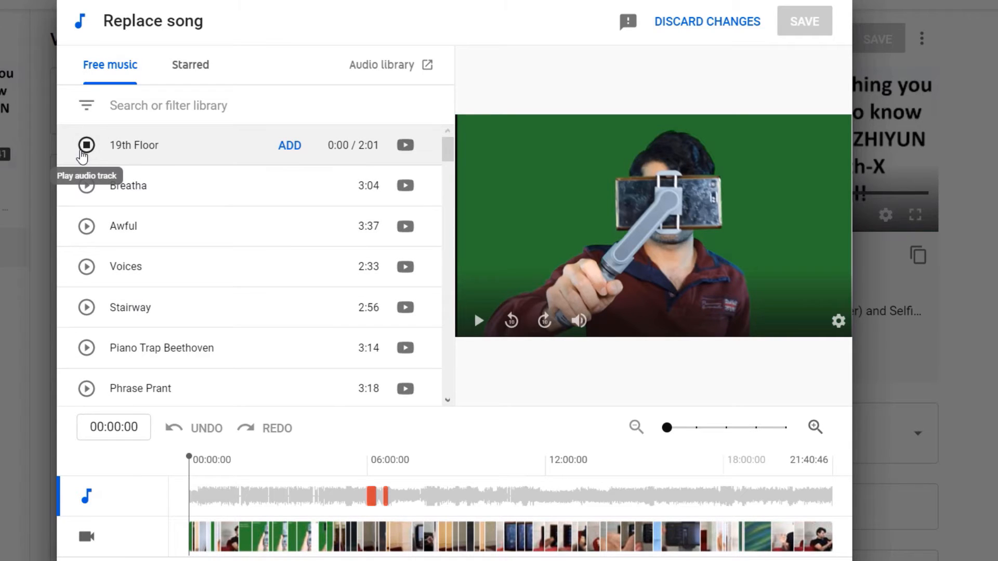
pyautogui.click(86, 146)
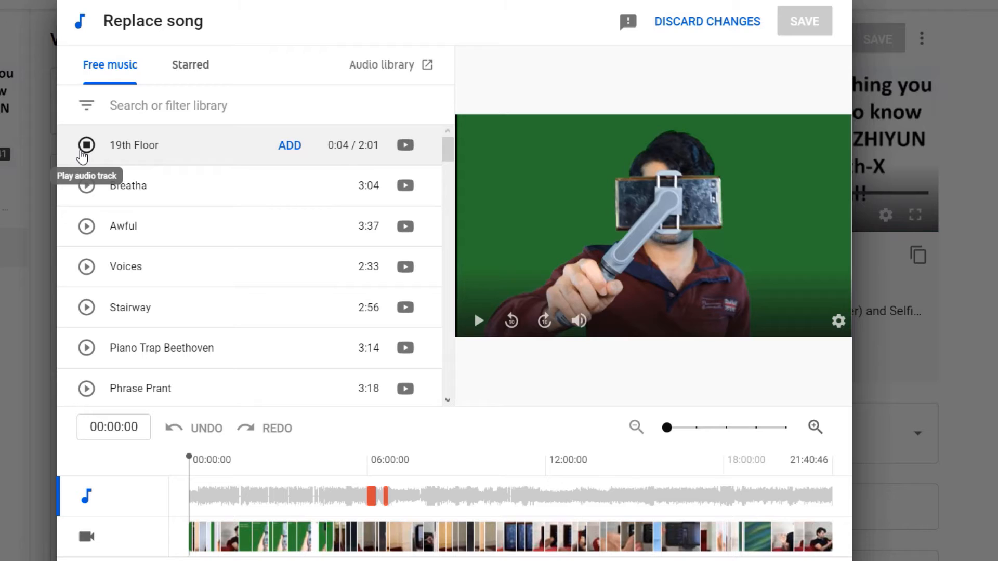
pyautogui.click(87, 145)
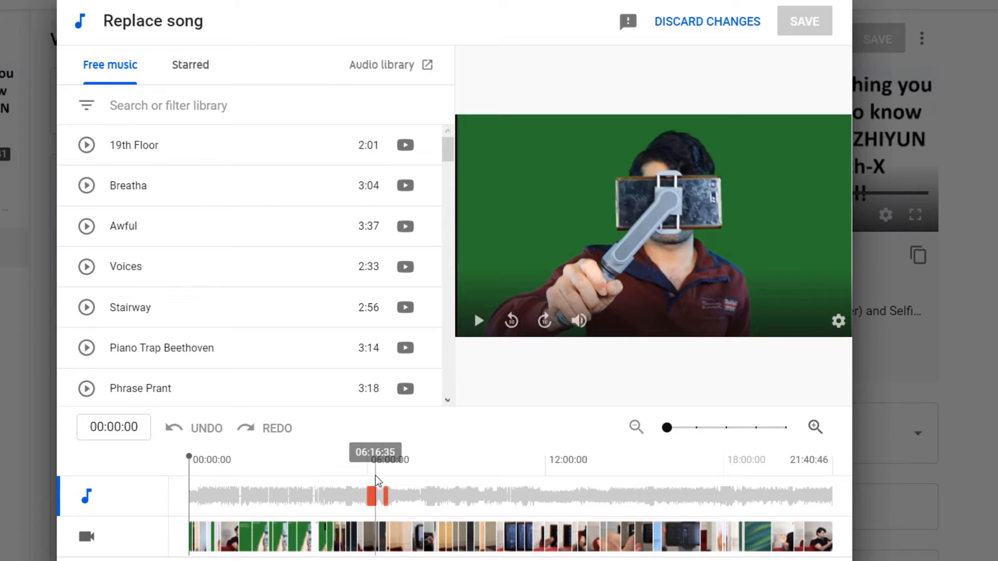
pyautogui.moveTo(140, 144)
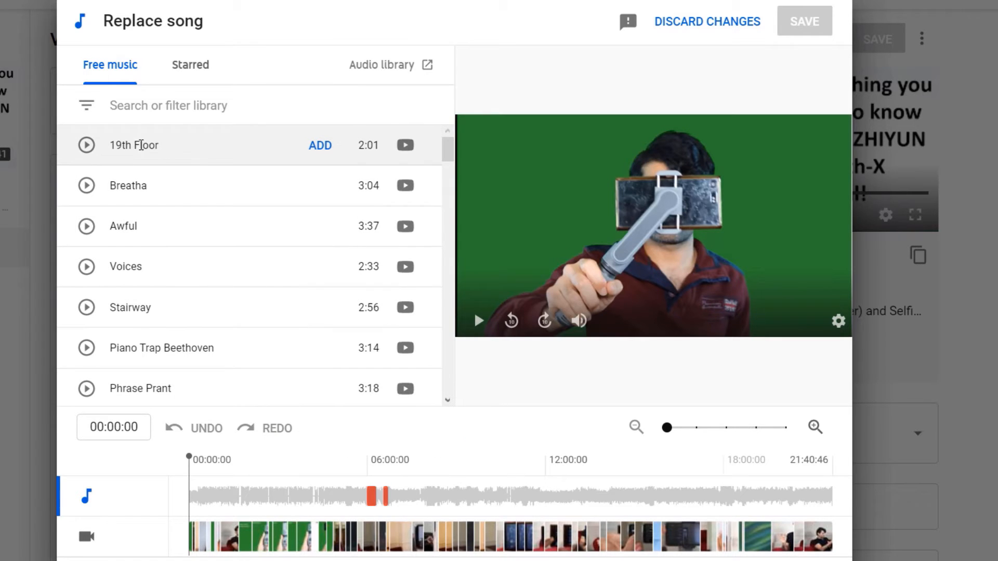
pyautogui.click(319, 146)
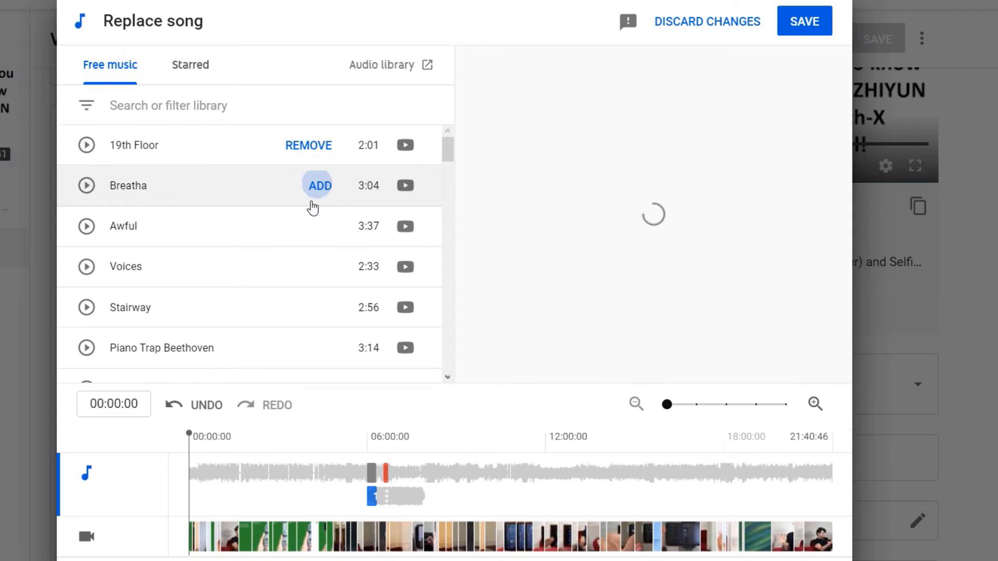
# - Add Breatha as a second track, nudge its position on the timeline, and save the replacement
pyautogui.click(319, 185)
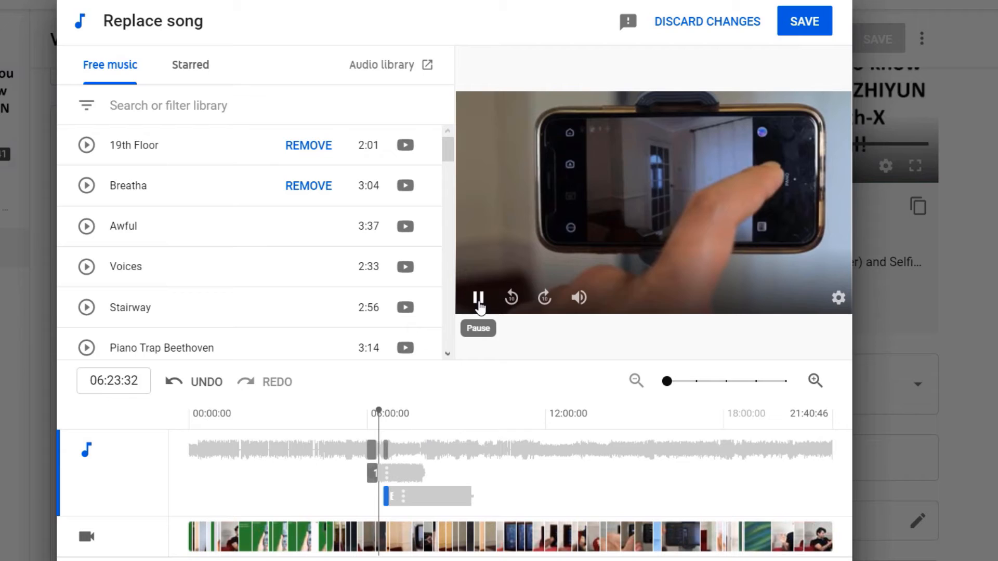
pyautogui.click(479, 297)
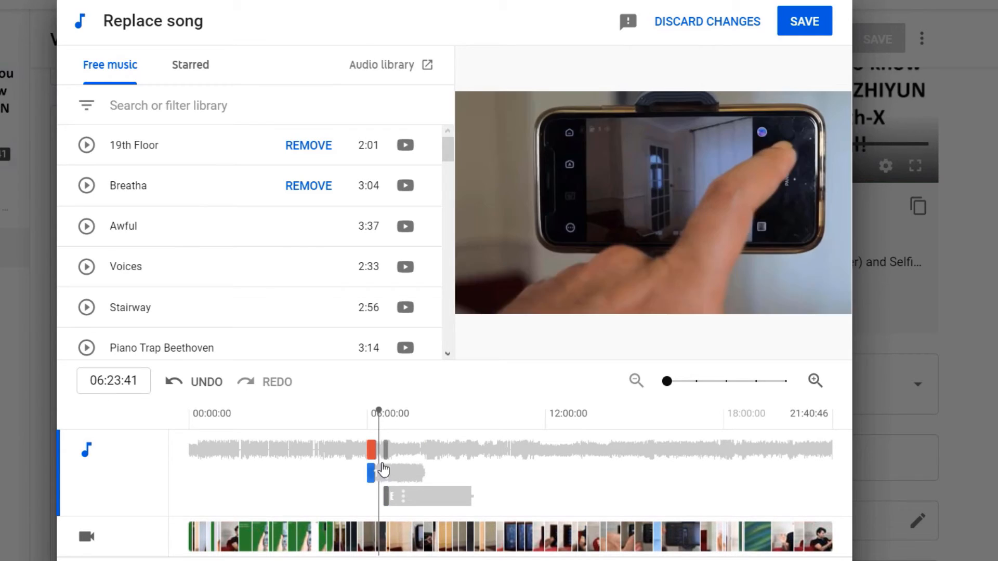
pyautogui.moveTo(386, 412); pyautogui.dragTo(375, 411)
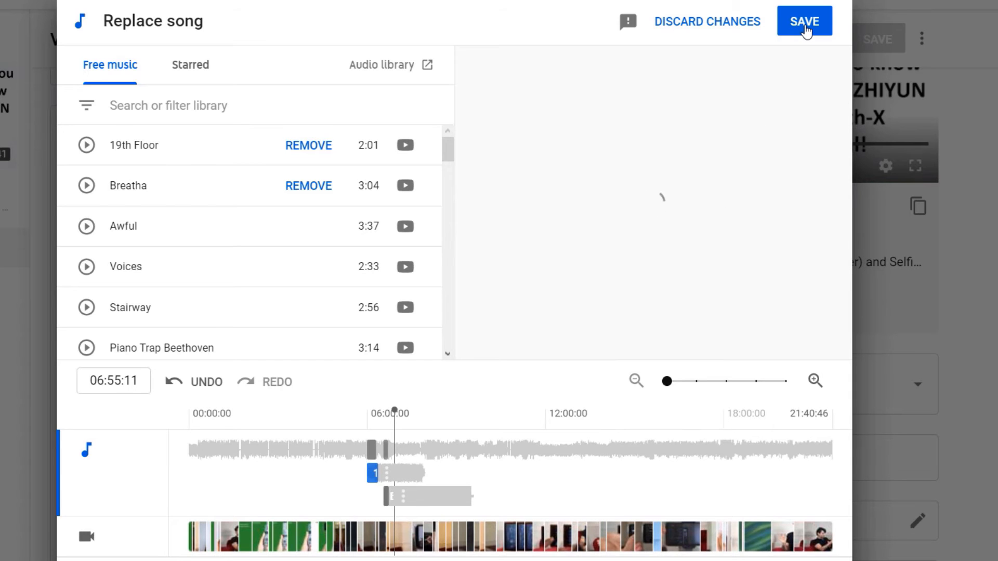
pyautogui.click(803, 21)
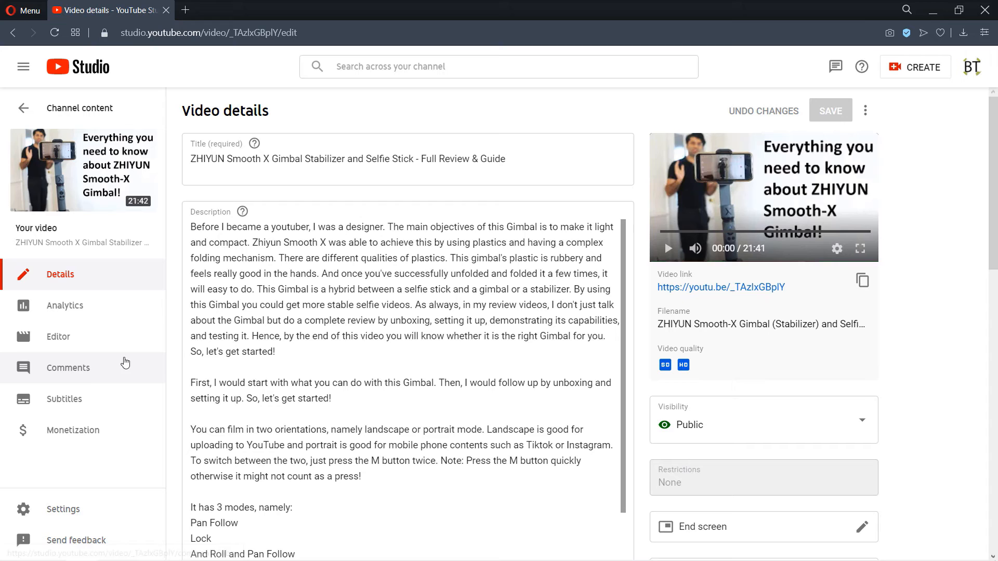
# - Open the video editor showing the two replacement tracks on the audio timeline
pyautogui.click(59, 337)
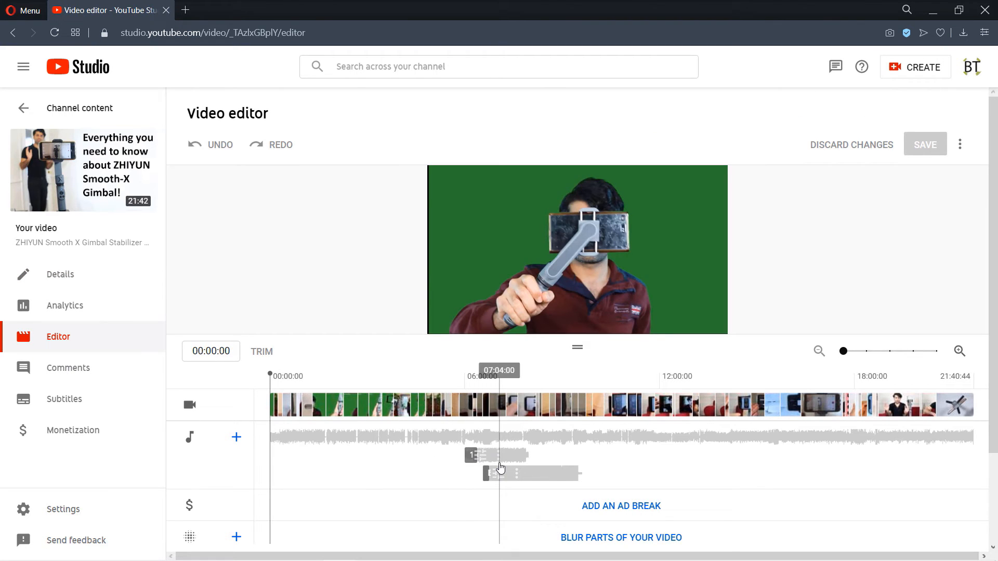
pyautogui.moveTo(438, 459)
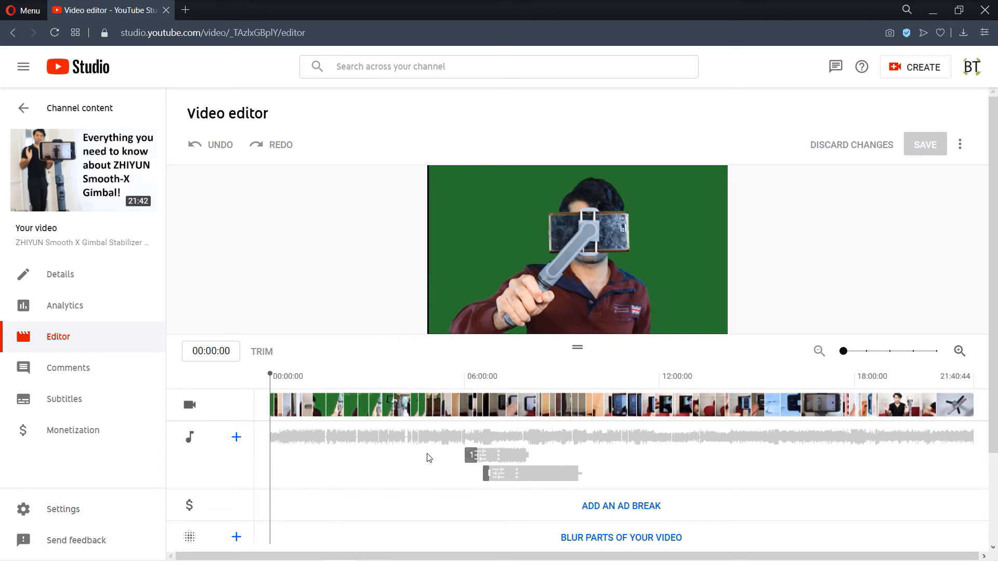
pyautogui.moveTo(901, 444)
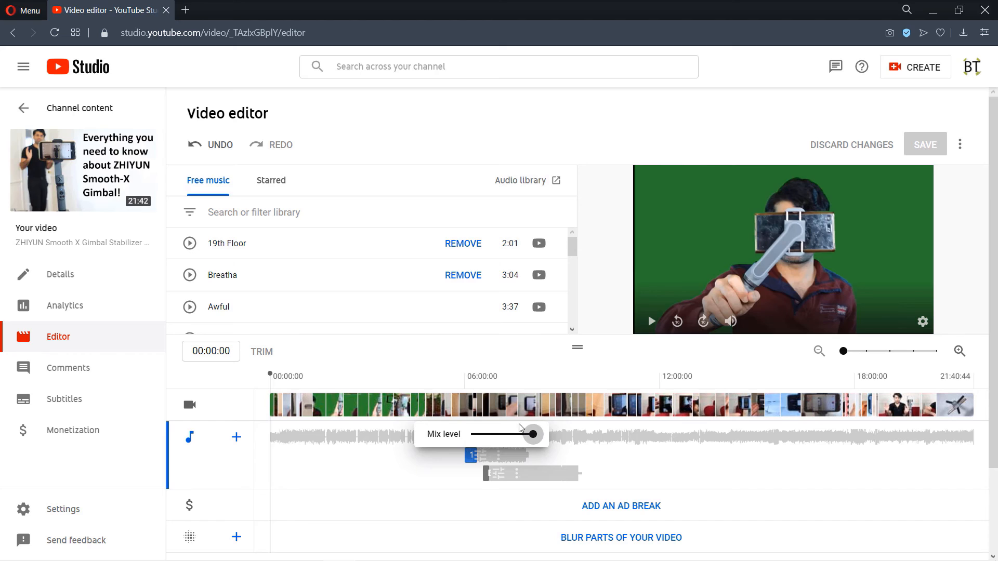
# - Lower the Mix level slider slightly so the music blends with the original audio
pyautogui.moveTo(532, 434); pyautogui.dragTo(528, 434)
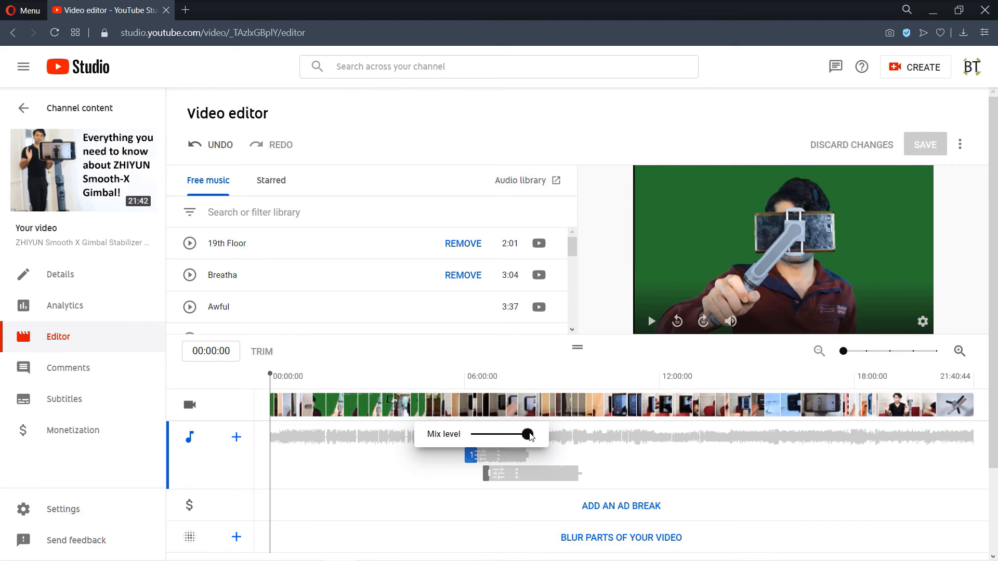
pyautogui.moveTo(528, 435); pyautogui.dragTo(505, 434)
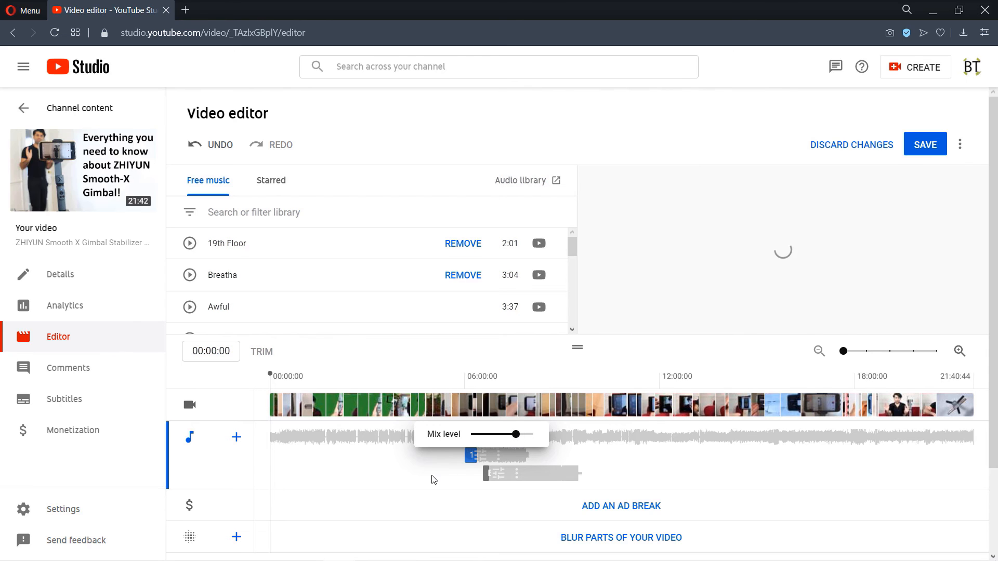
pyautogui.moveTo(443, 475)
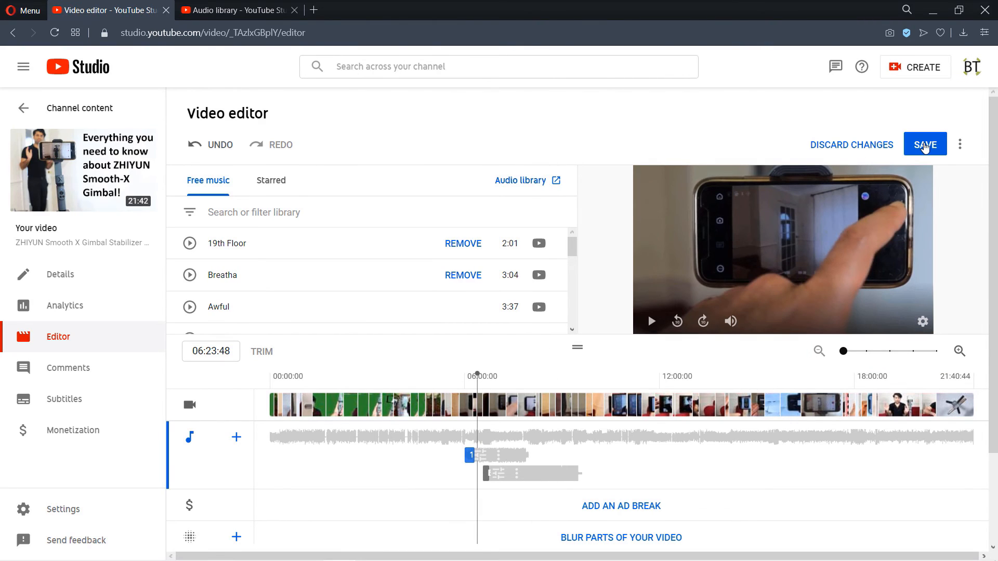
# - Save the audio edits to start processing and go back to the channel content list
pyautogui.click(925, 145)
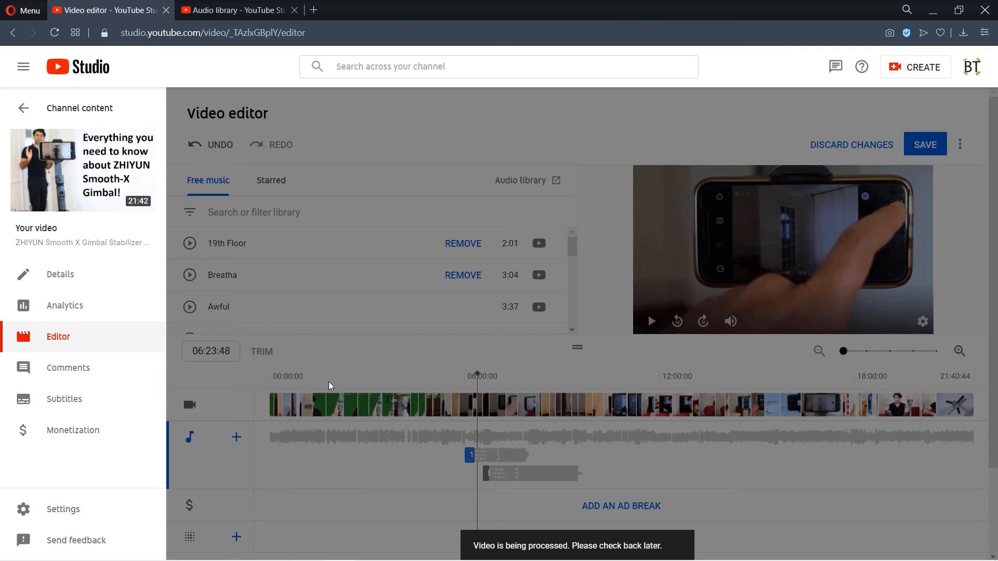
pyautogui.moveTo(455, 481)
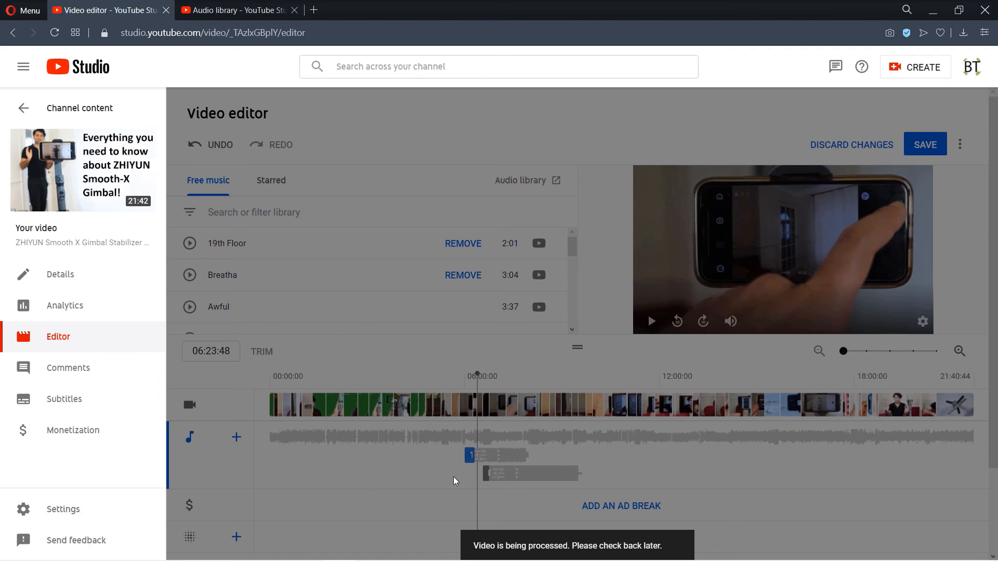
pyautogui.moveTo(915, 505)
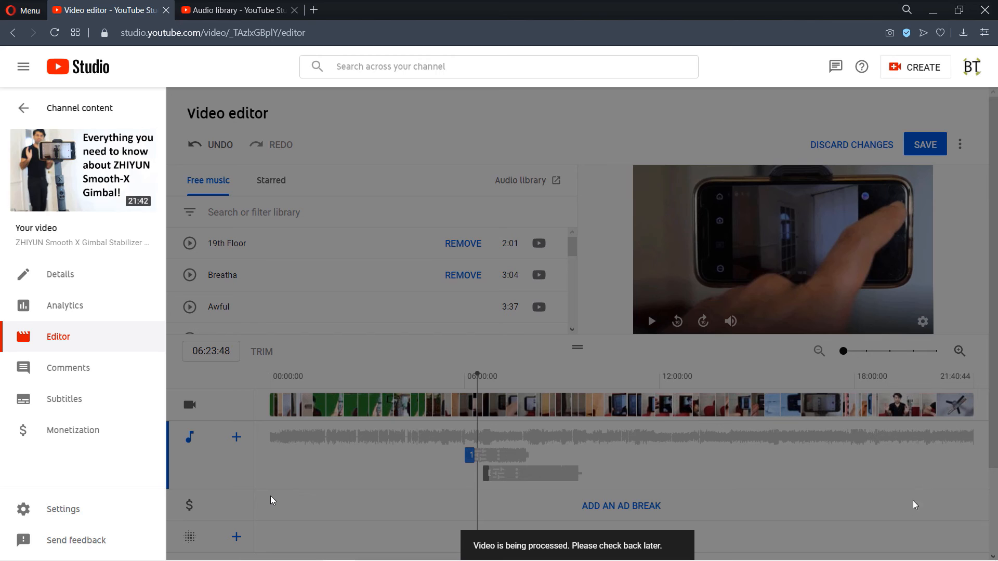
pyautogui.click(22, 107)
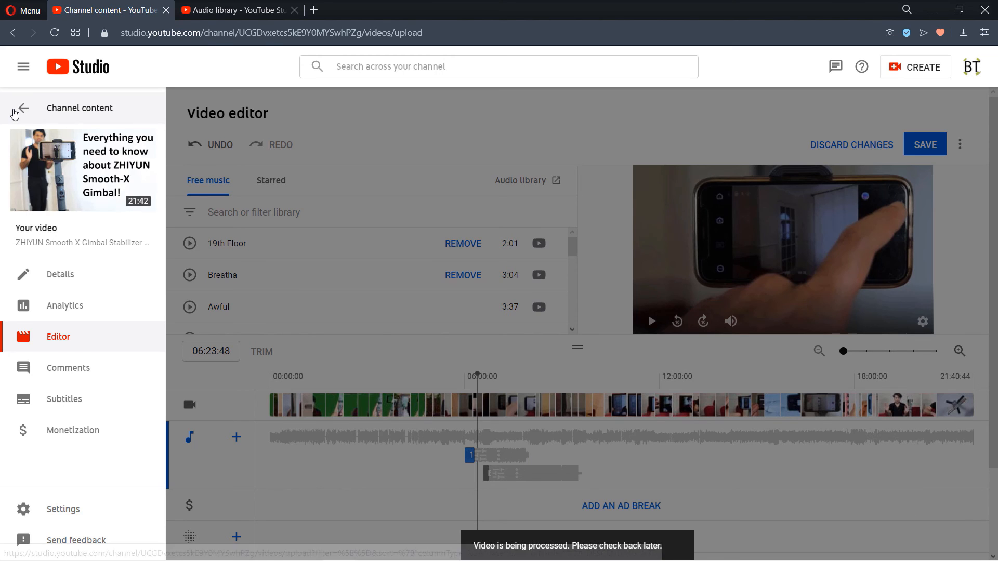
pyautogui.click(22, 108)
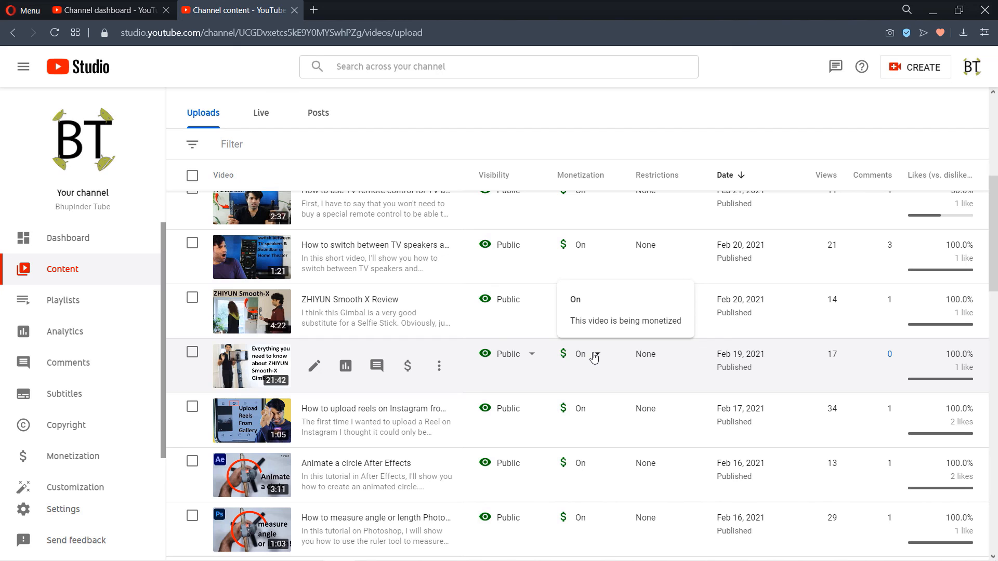
# - Open the gimbal review video's Monetization page and scroll through its enabled ad settings
pyautogui.click(314, 365)
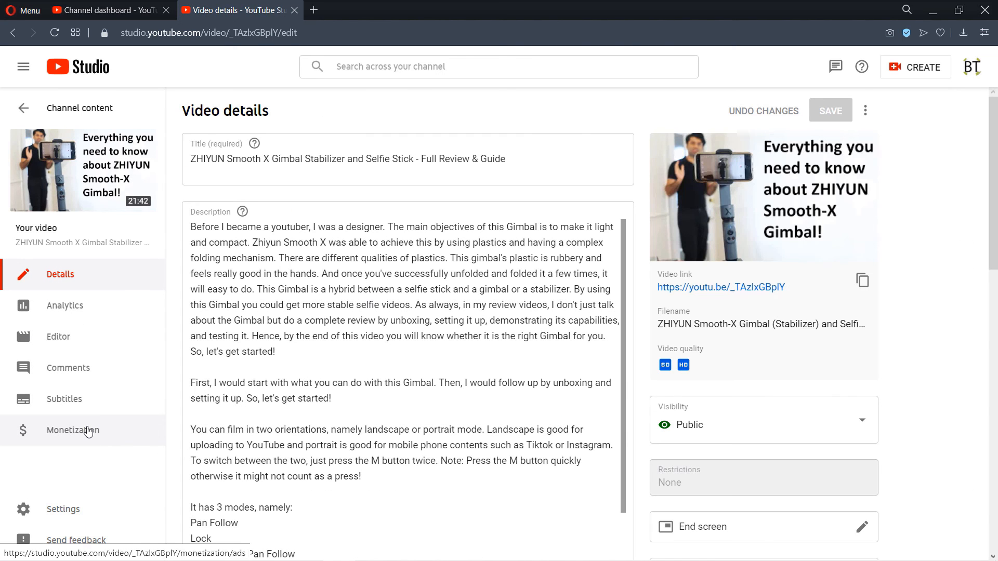
pyautogui.click(73, 430)
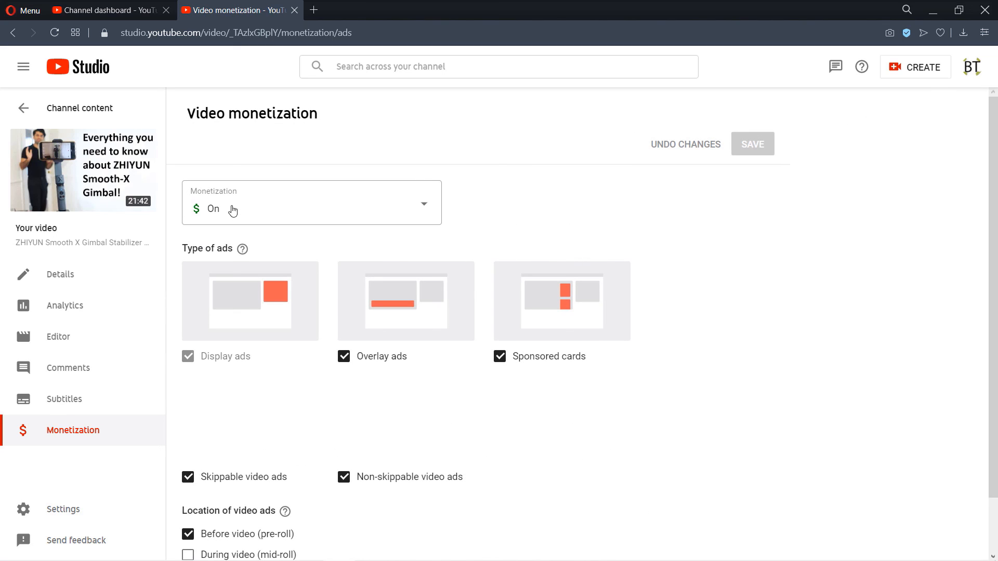
pyautogui.scroll(-3)
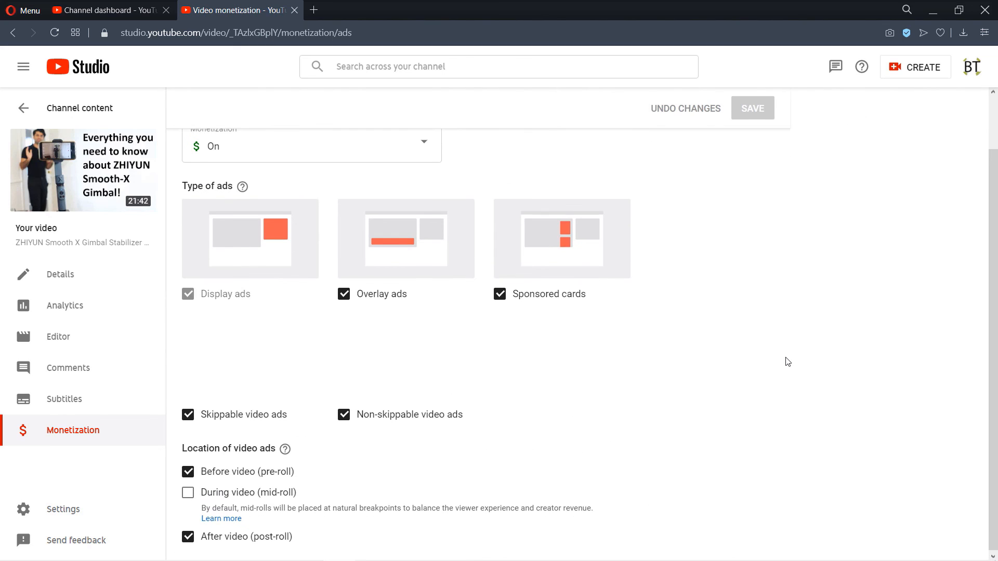
pyautogui.scroll(-3)
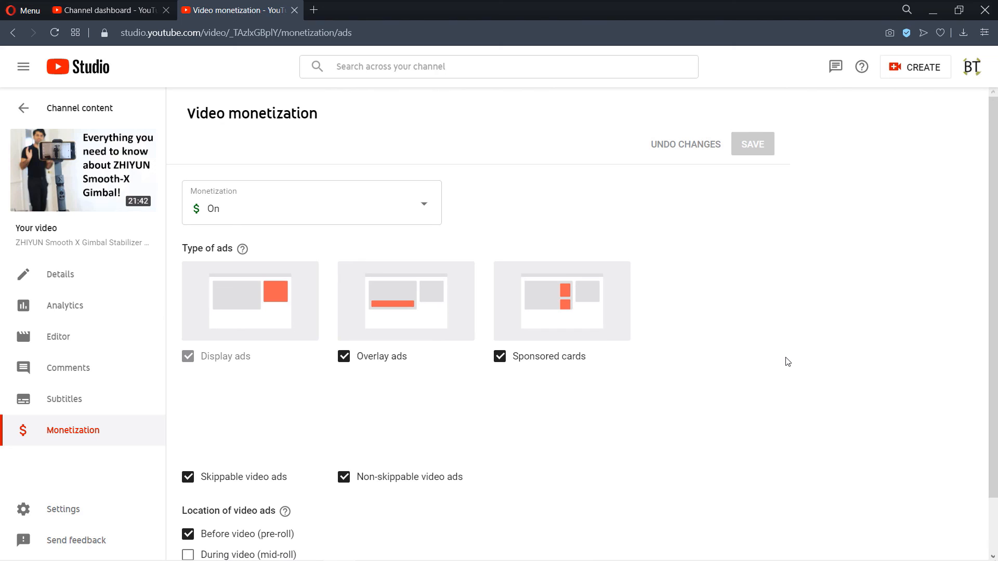